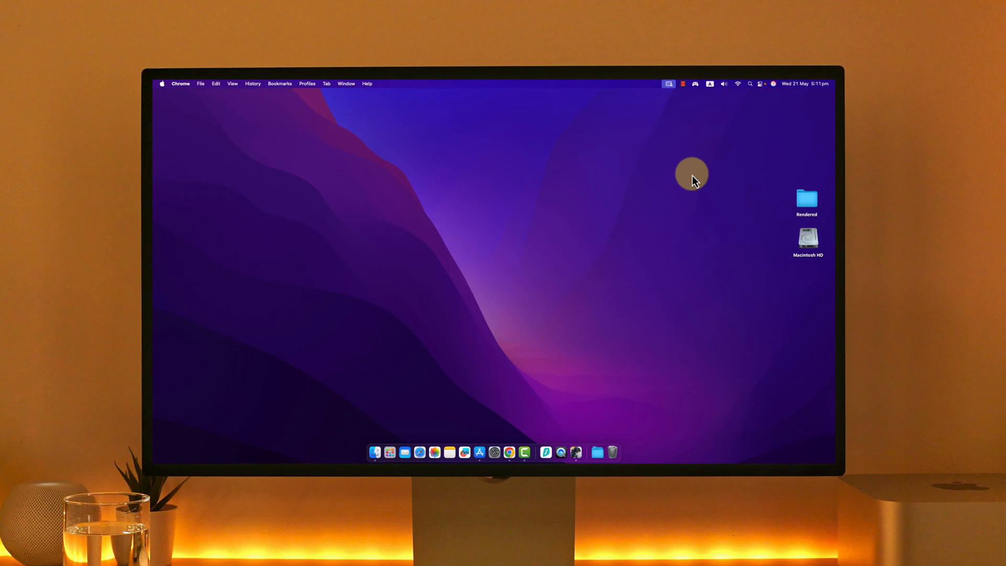
pyautogui.moveTo(576, 457)
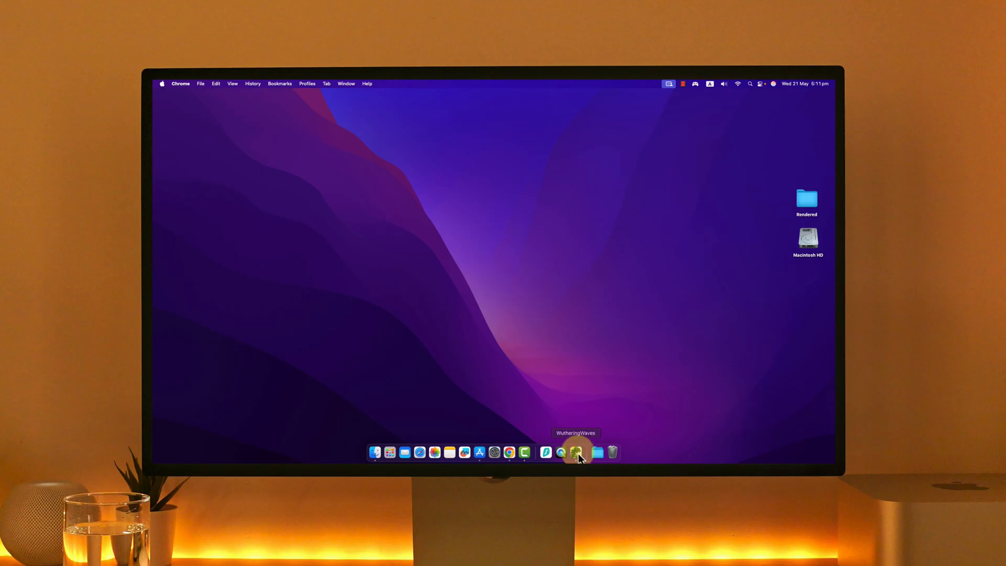
# Quit Wuthering Waves from its Dock icon menu, leaving Finder in front
pyautogui.rightClick(575, 453)
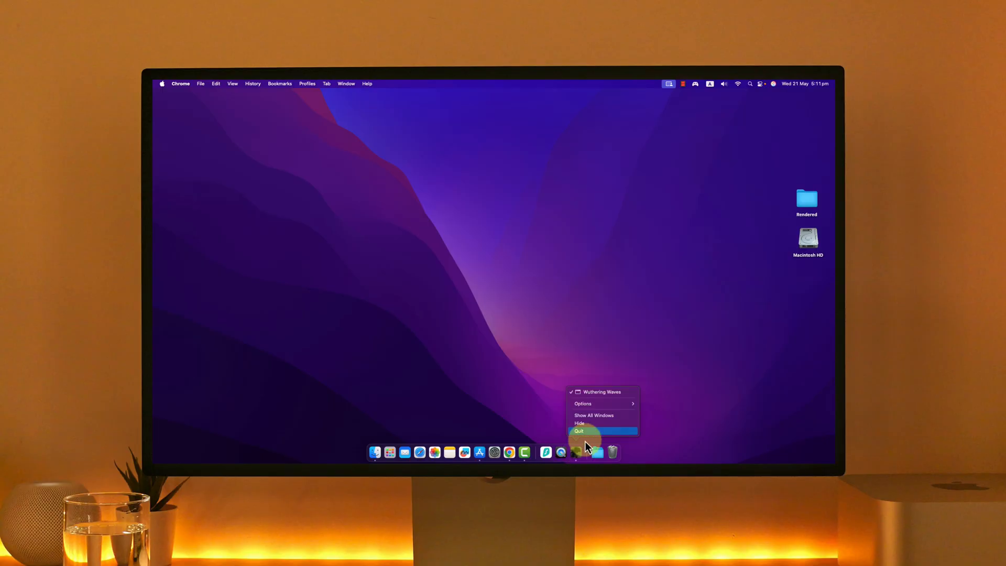
pyautogui.click(579, 431)
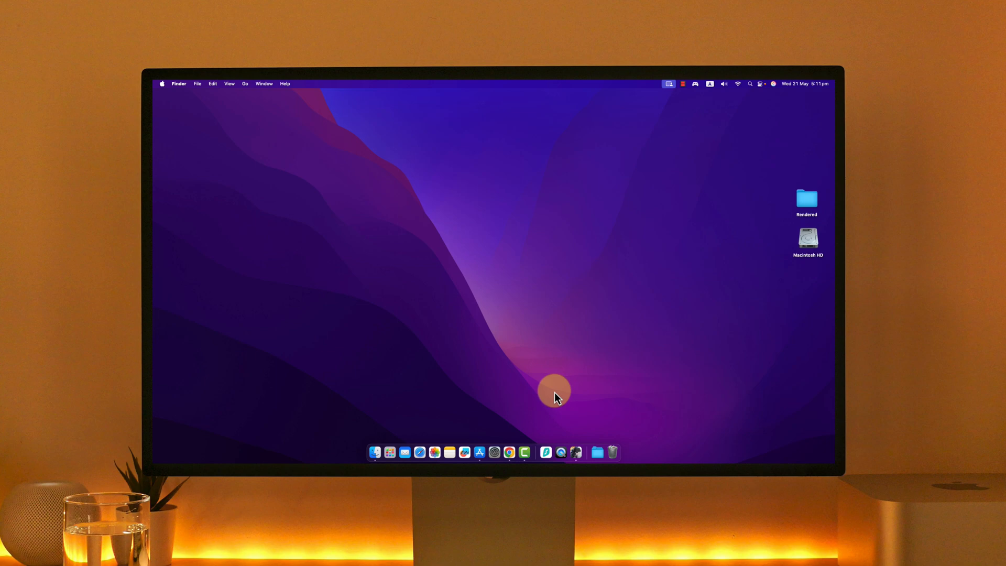
# View the Wuthering Waves page in App Store, close it, and show the Wi-Fi status panel
pyautogui.click(478, 452)
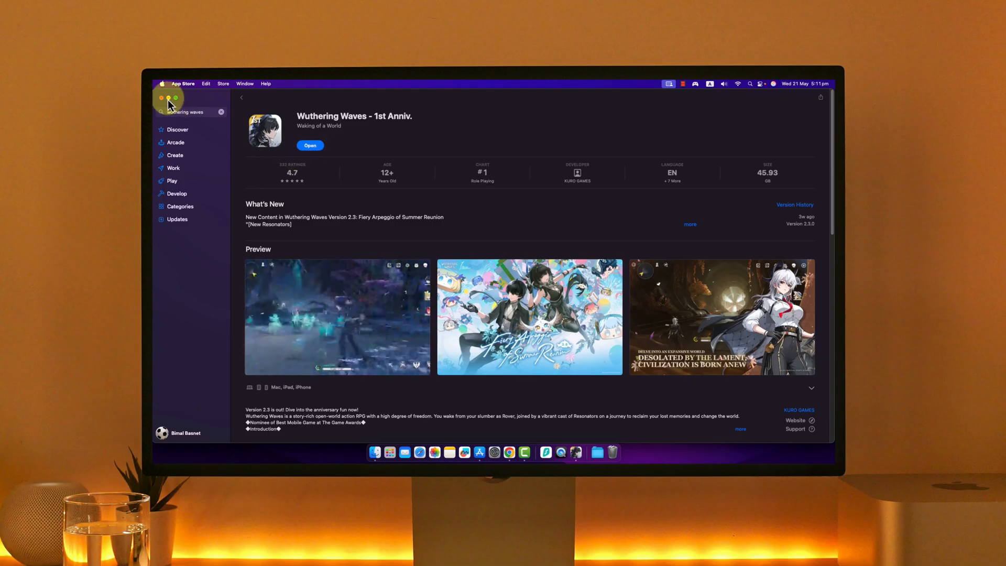
pyautogui.click(161, 99)
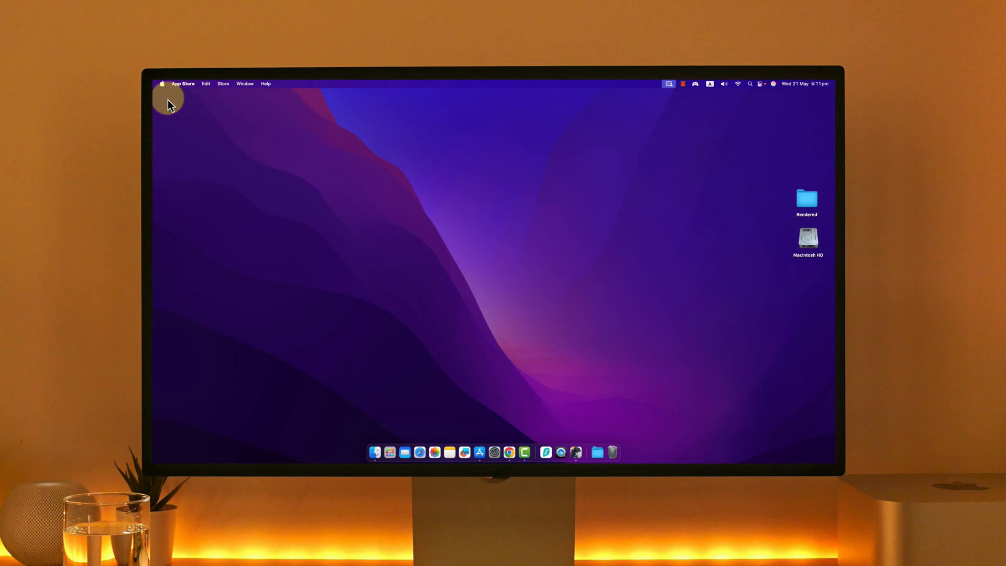
pyautogui.click(737, 84)
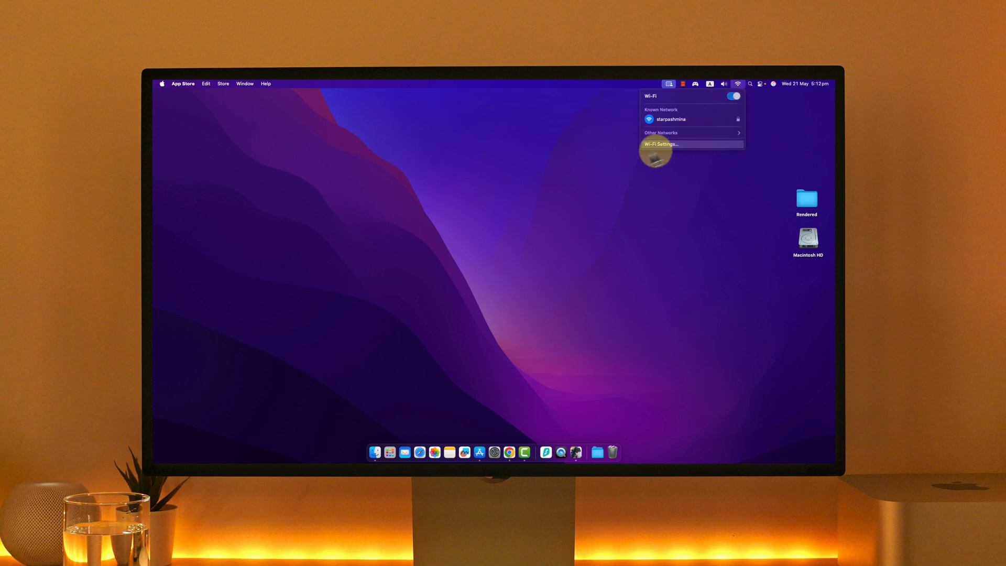
# Turn Wi-Fi back on in System Settings so it reconnects, then close the settings window
pyautogui.click(660, 144)
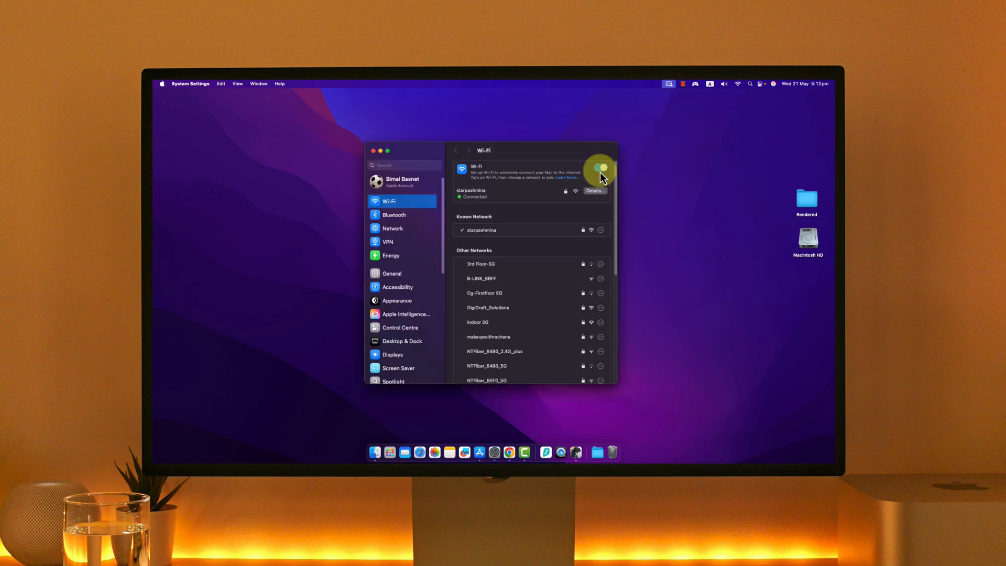
pyautogui.click(598, 170)
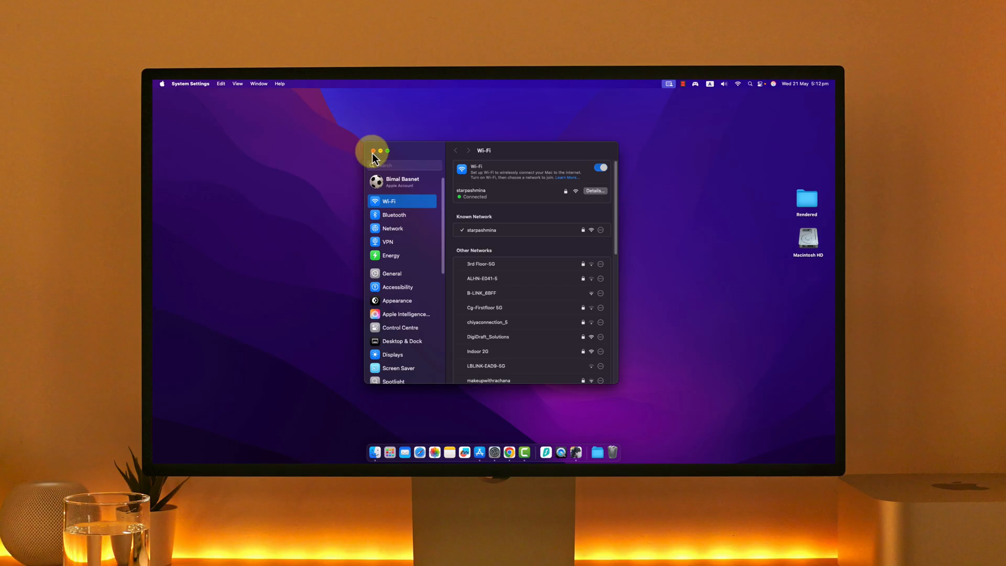
pyautogui.click(373, 150)
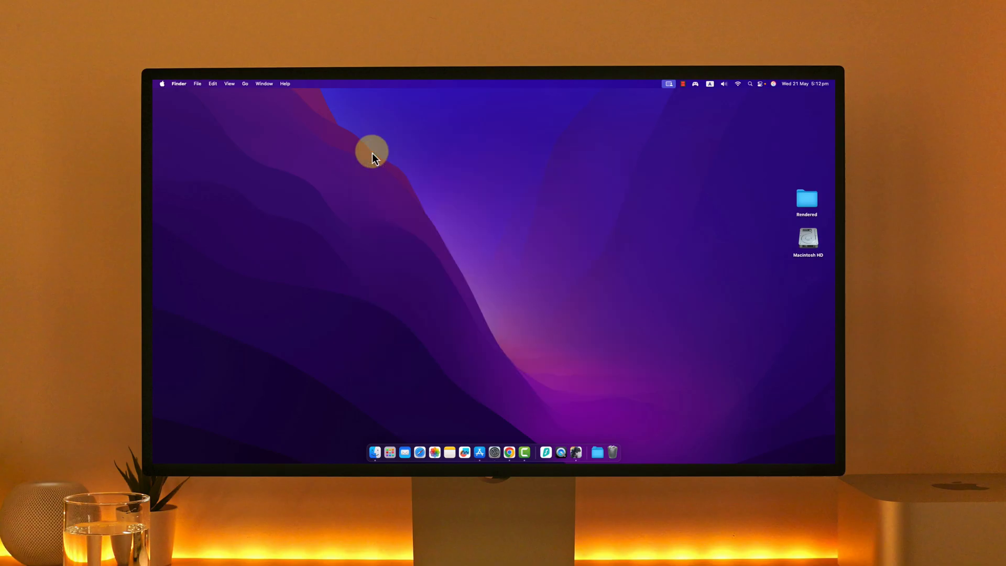